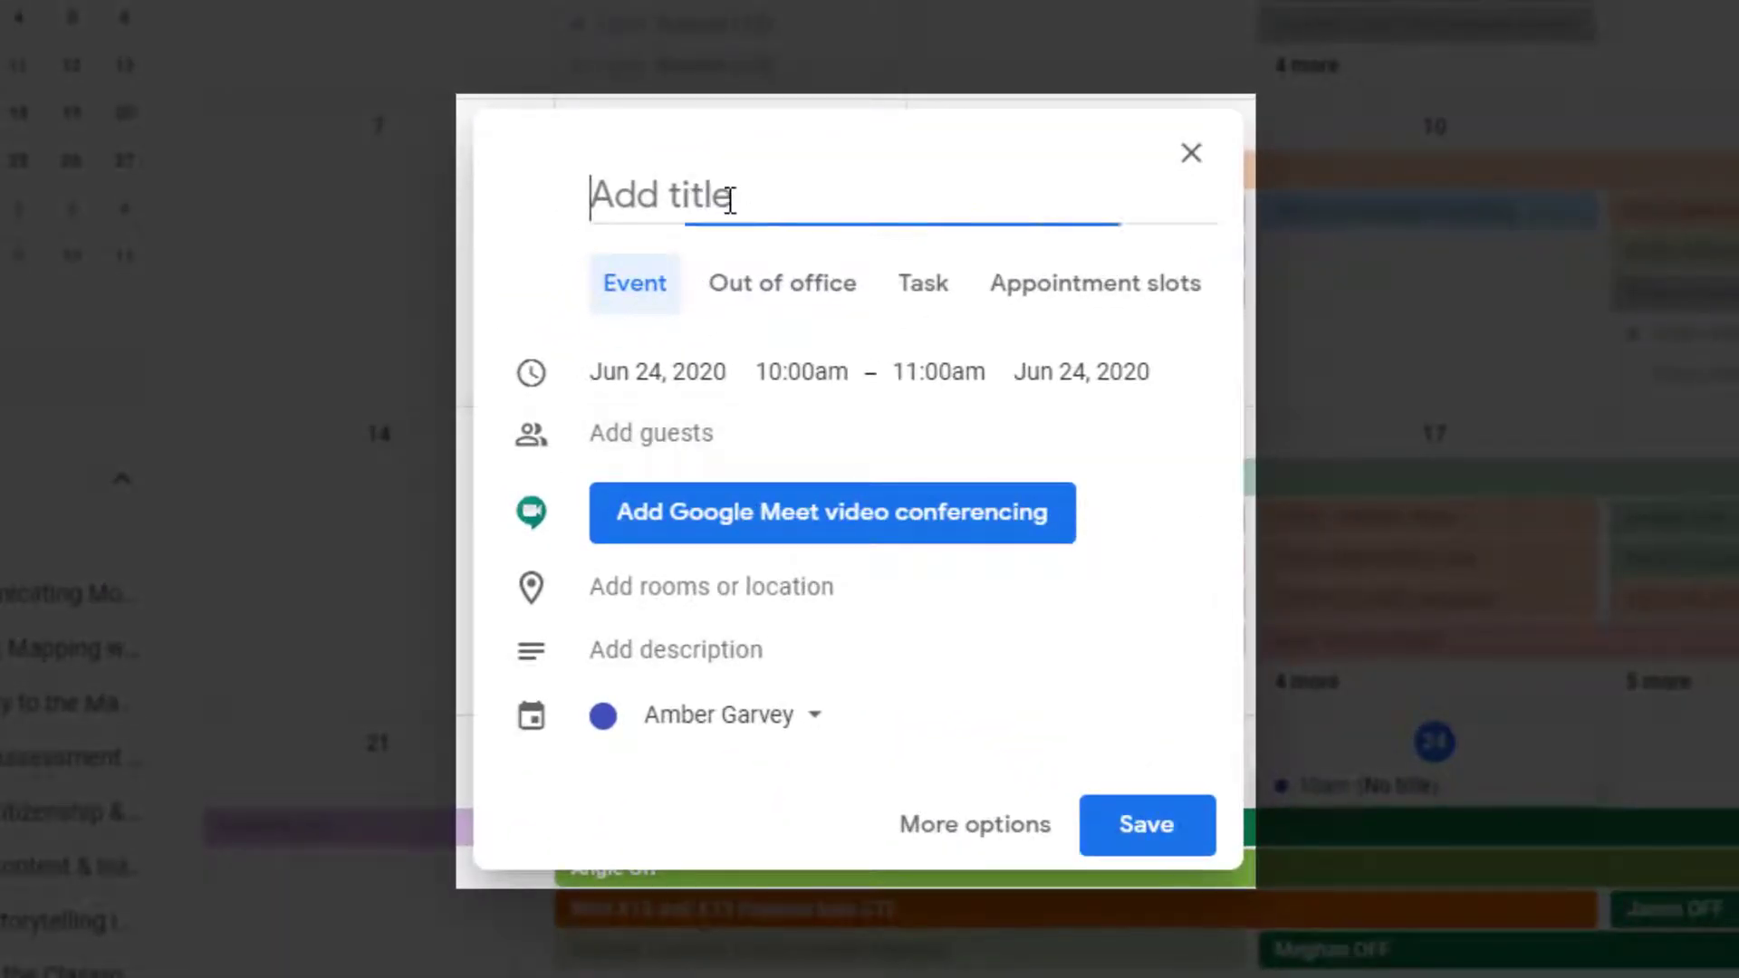
Title the event 'Meeting' and start it at 10:15am so it runs 10:15–11:15am on Jun 24
text(Meeting)
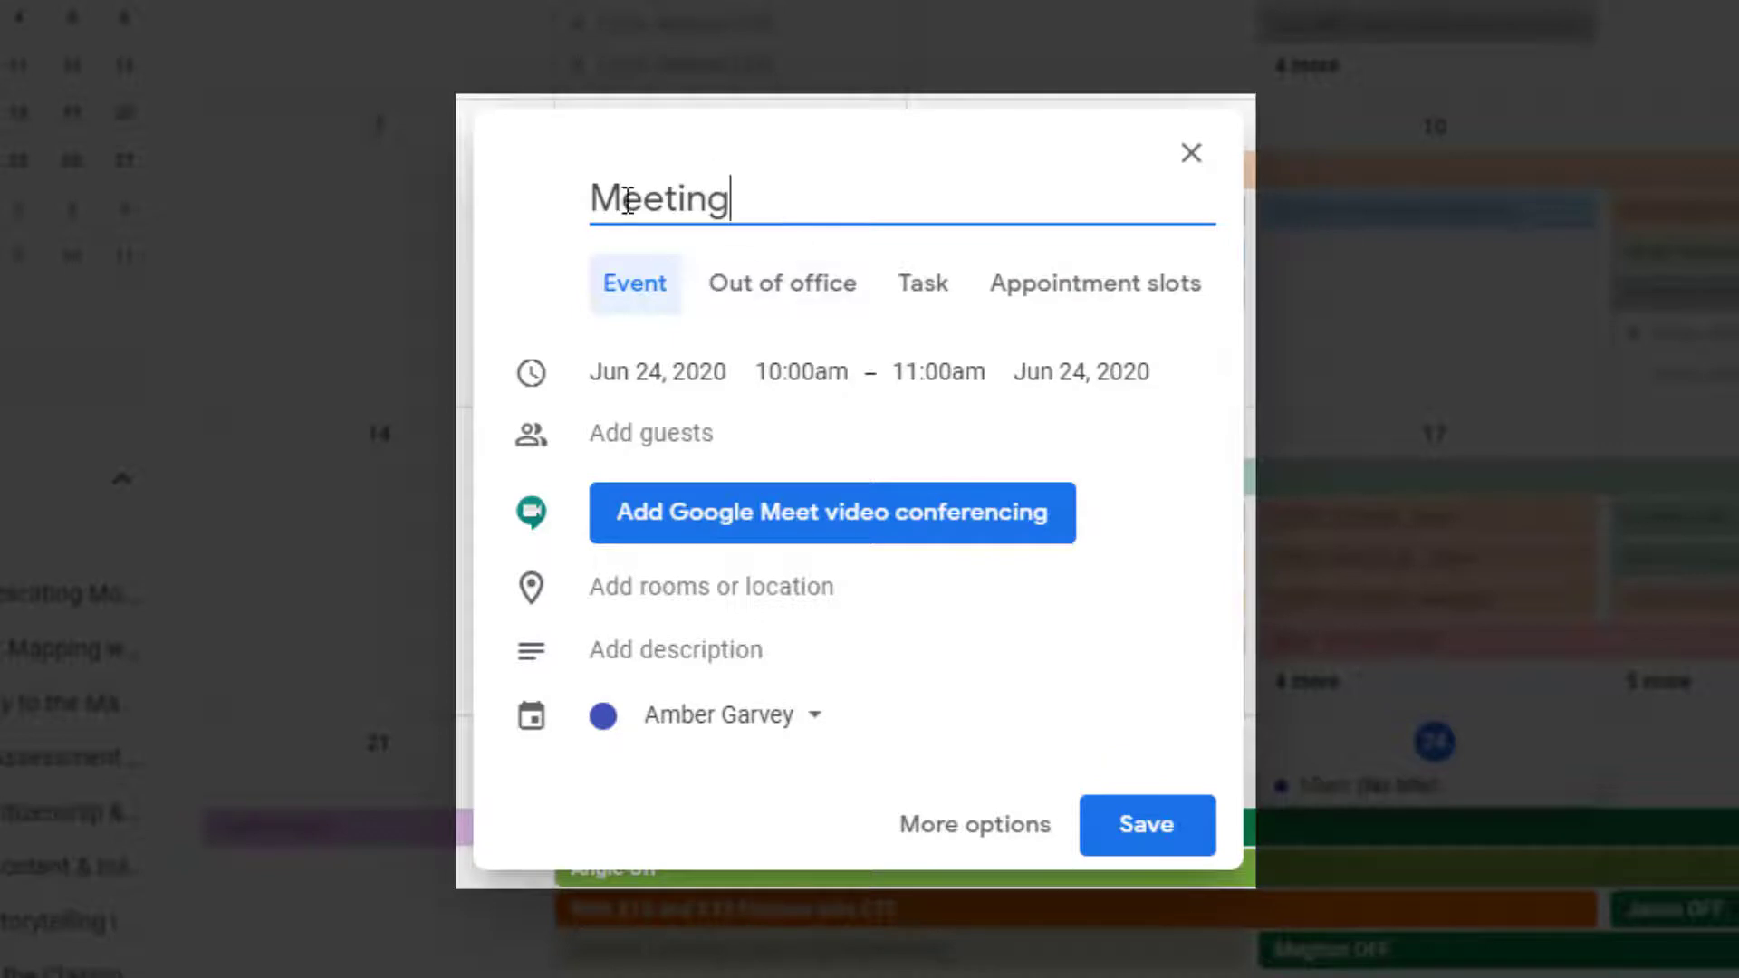
click(656, 371)
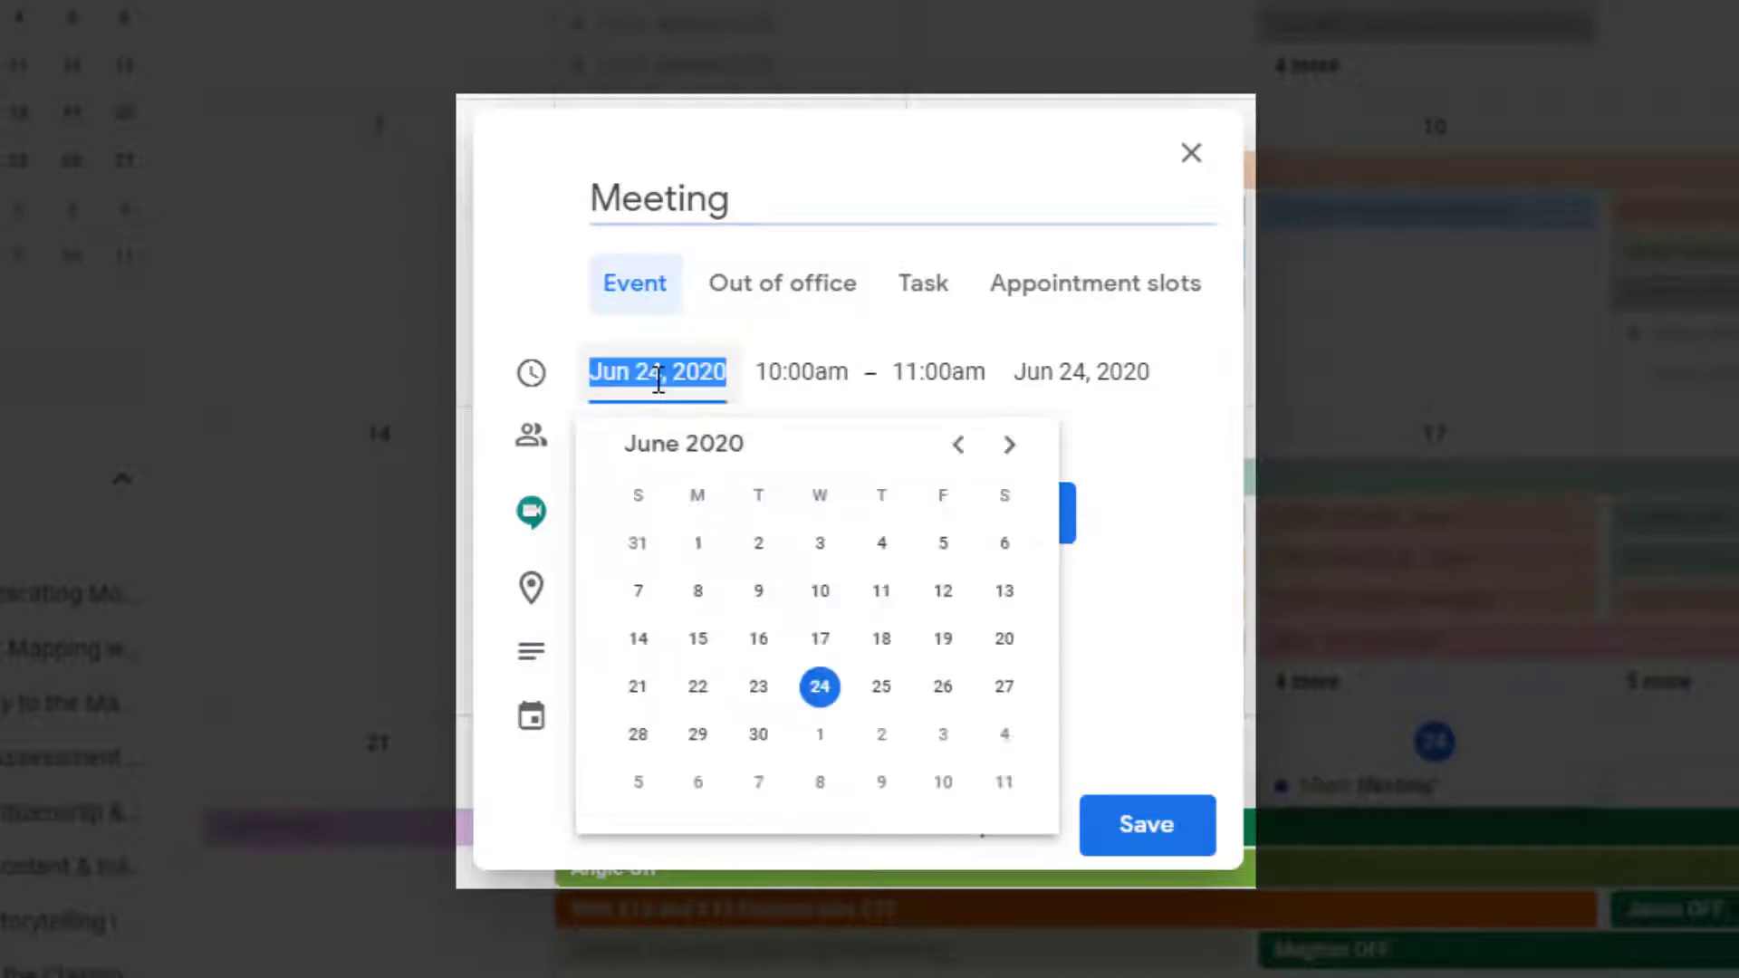
mouse_move(818, 638)
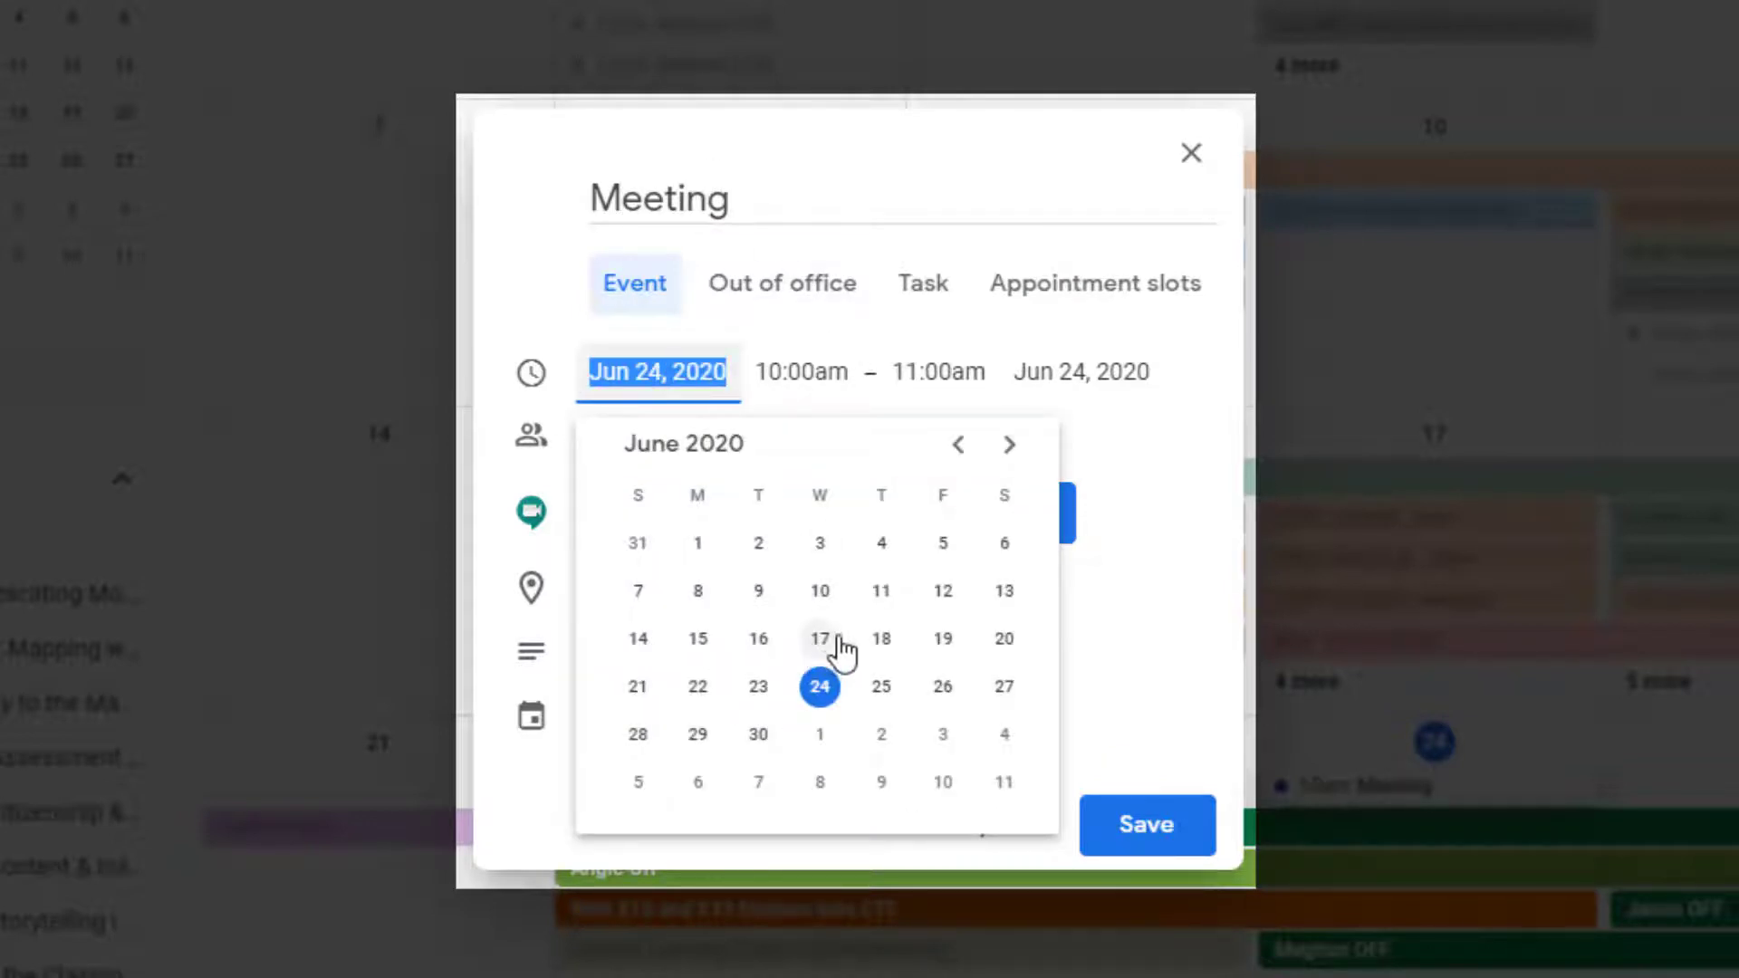
click(801, 371)
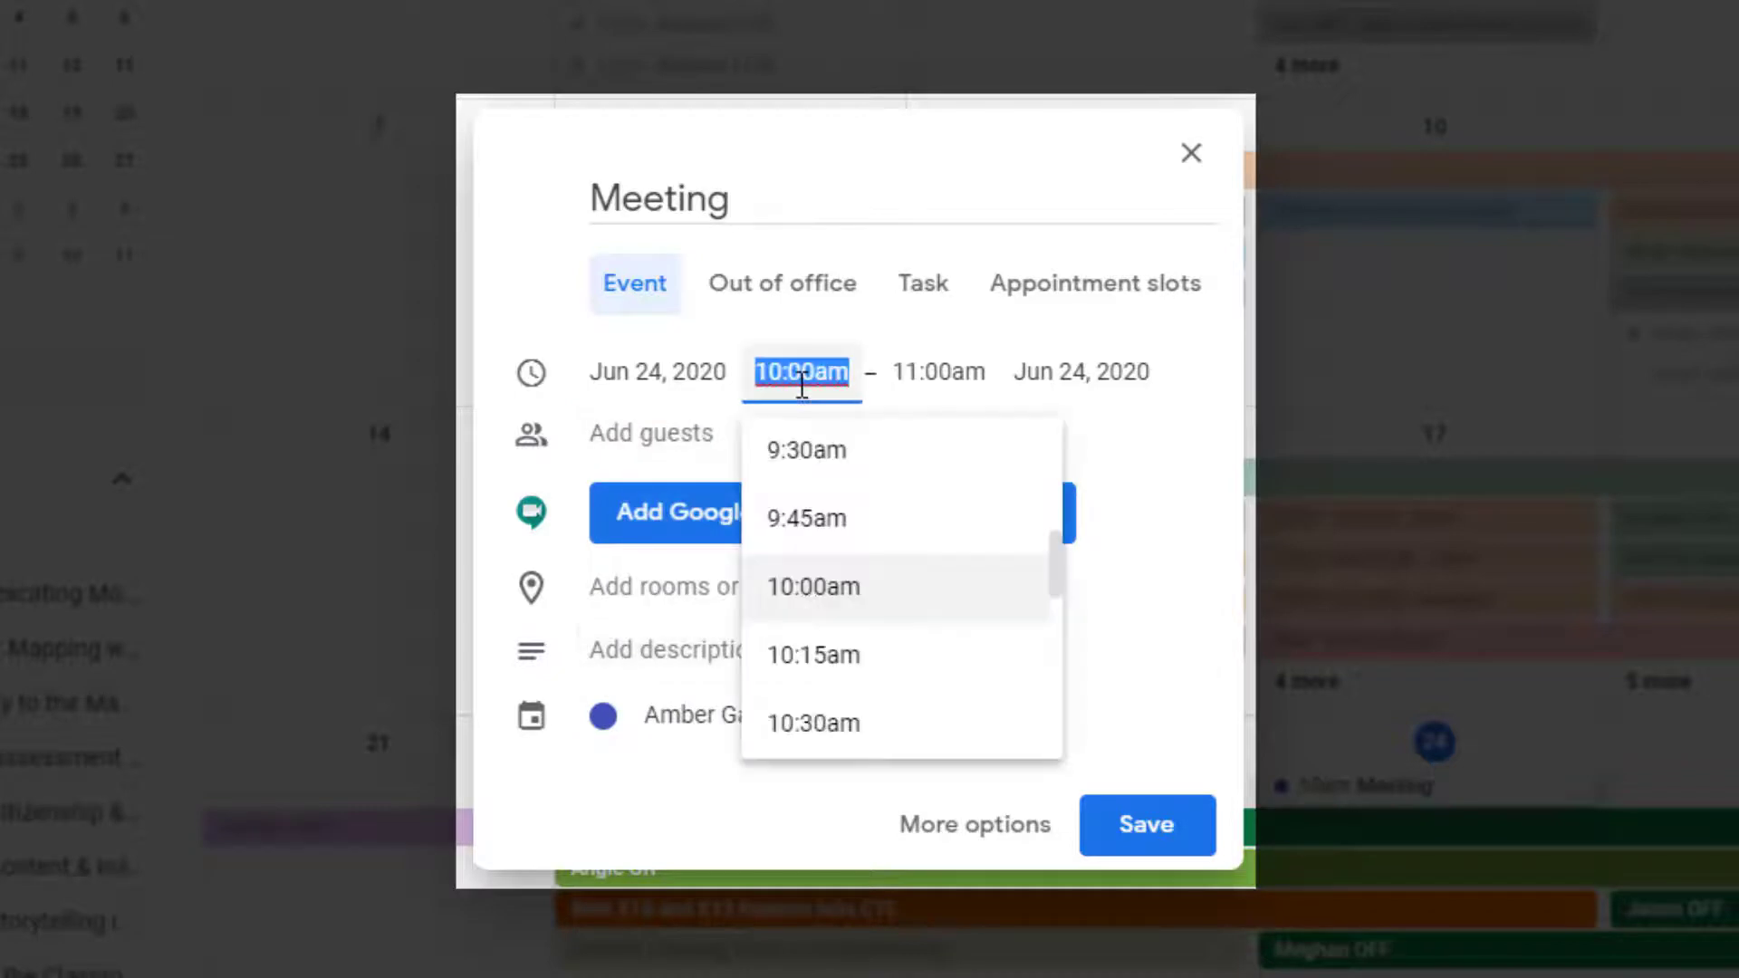
click(813, 654)
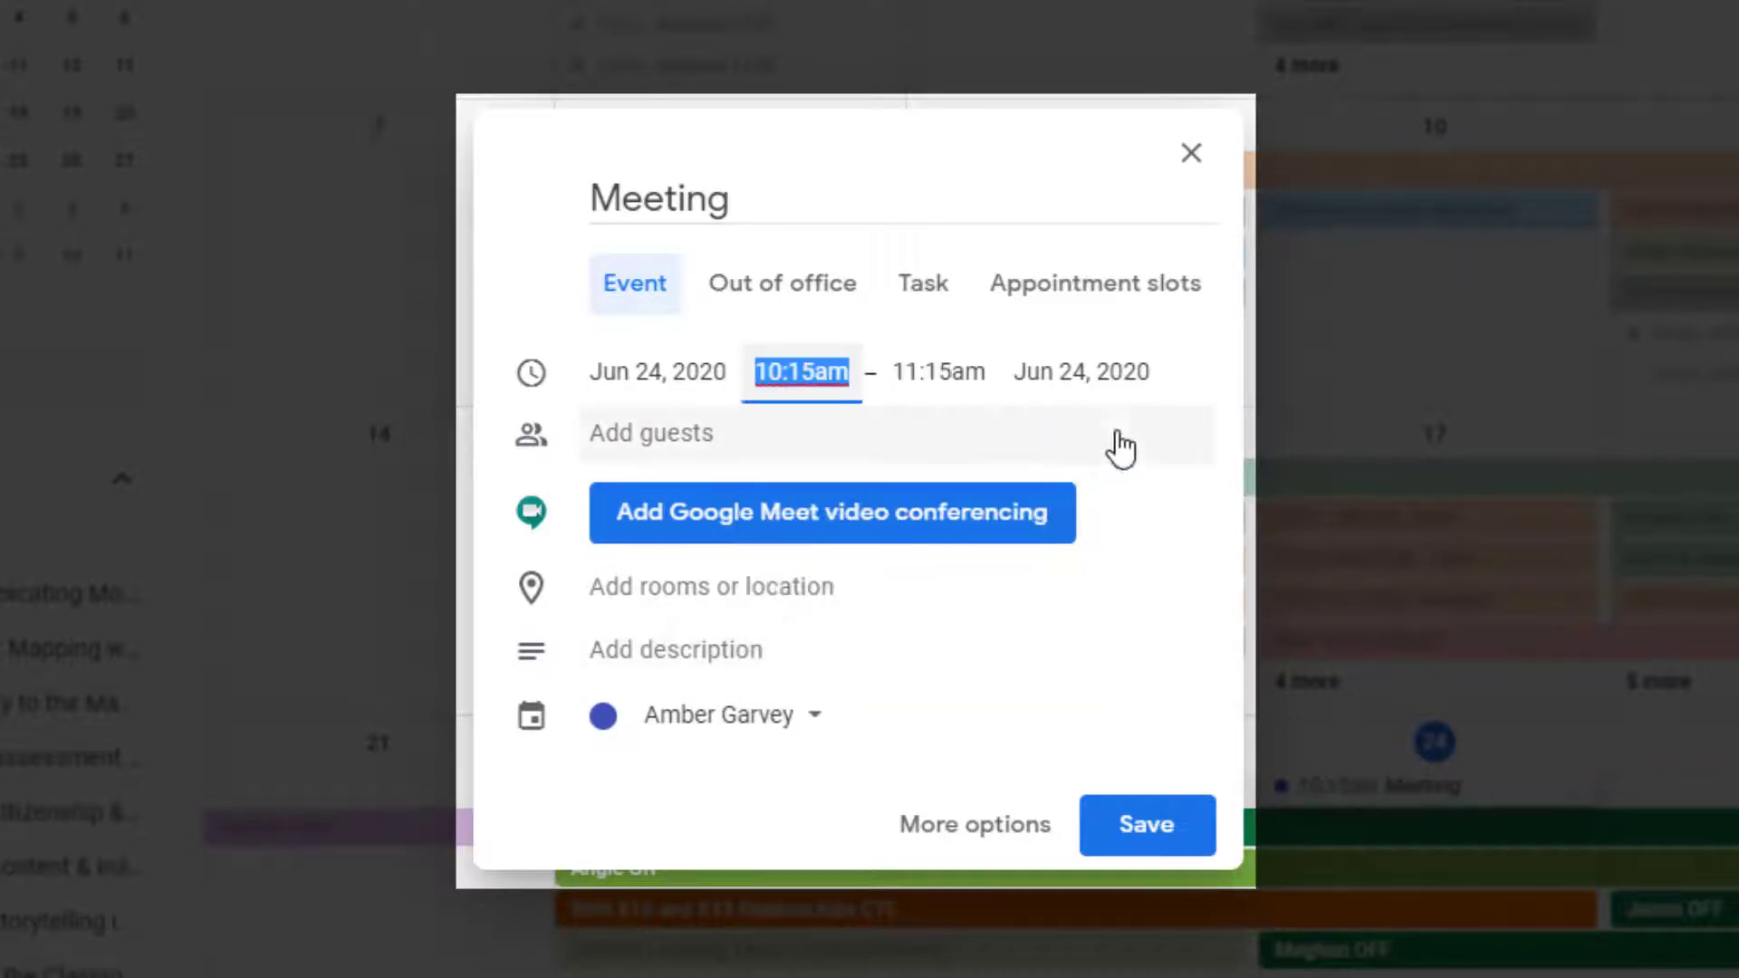
click(777, 433)
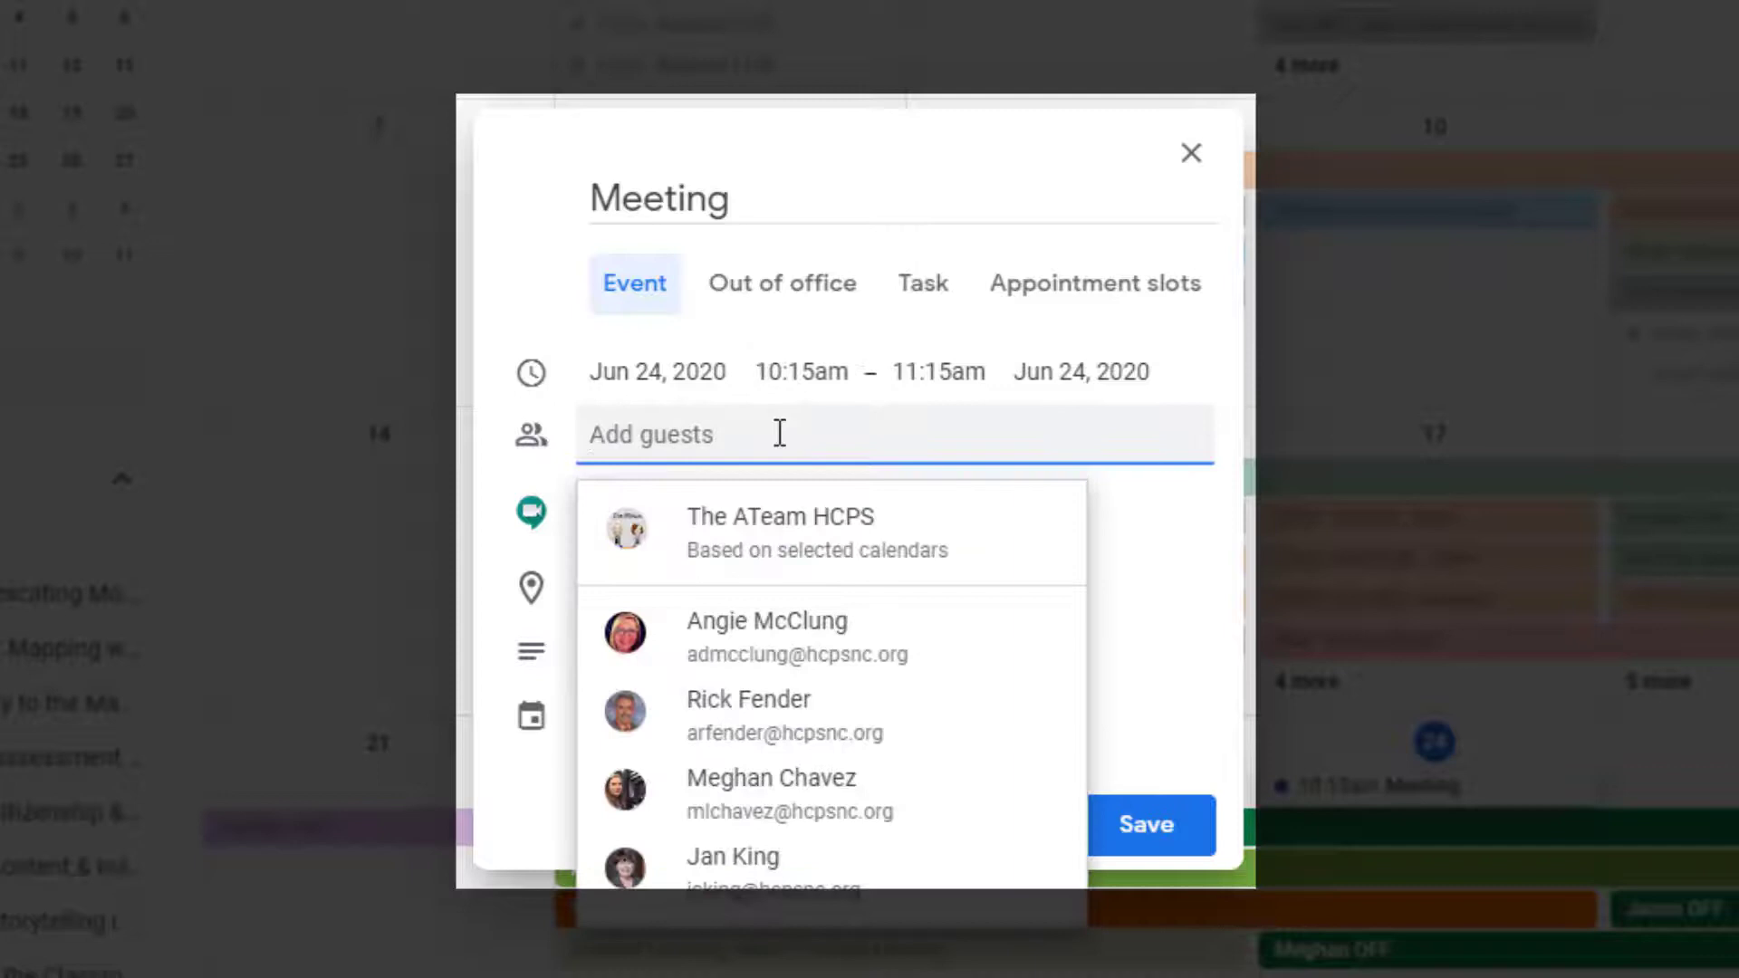
click(766, 620)
text(This is a virtual meeting to discuss our next steps.)
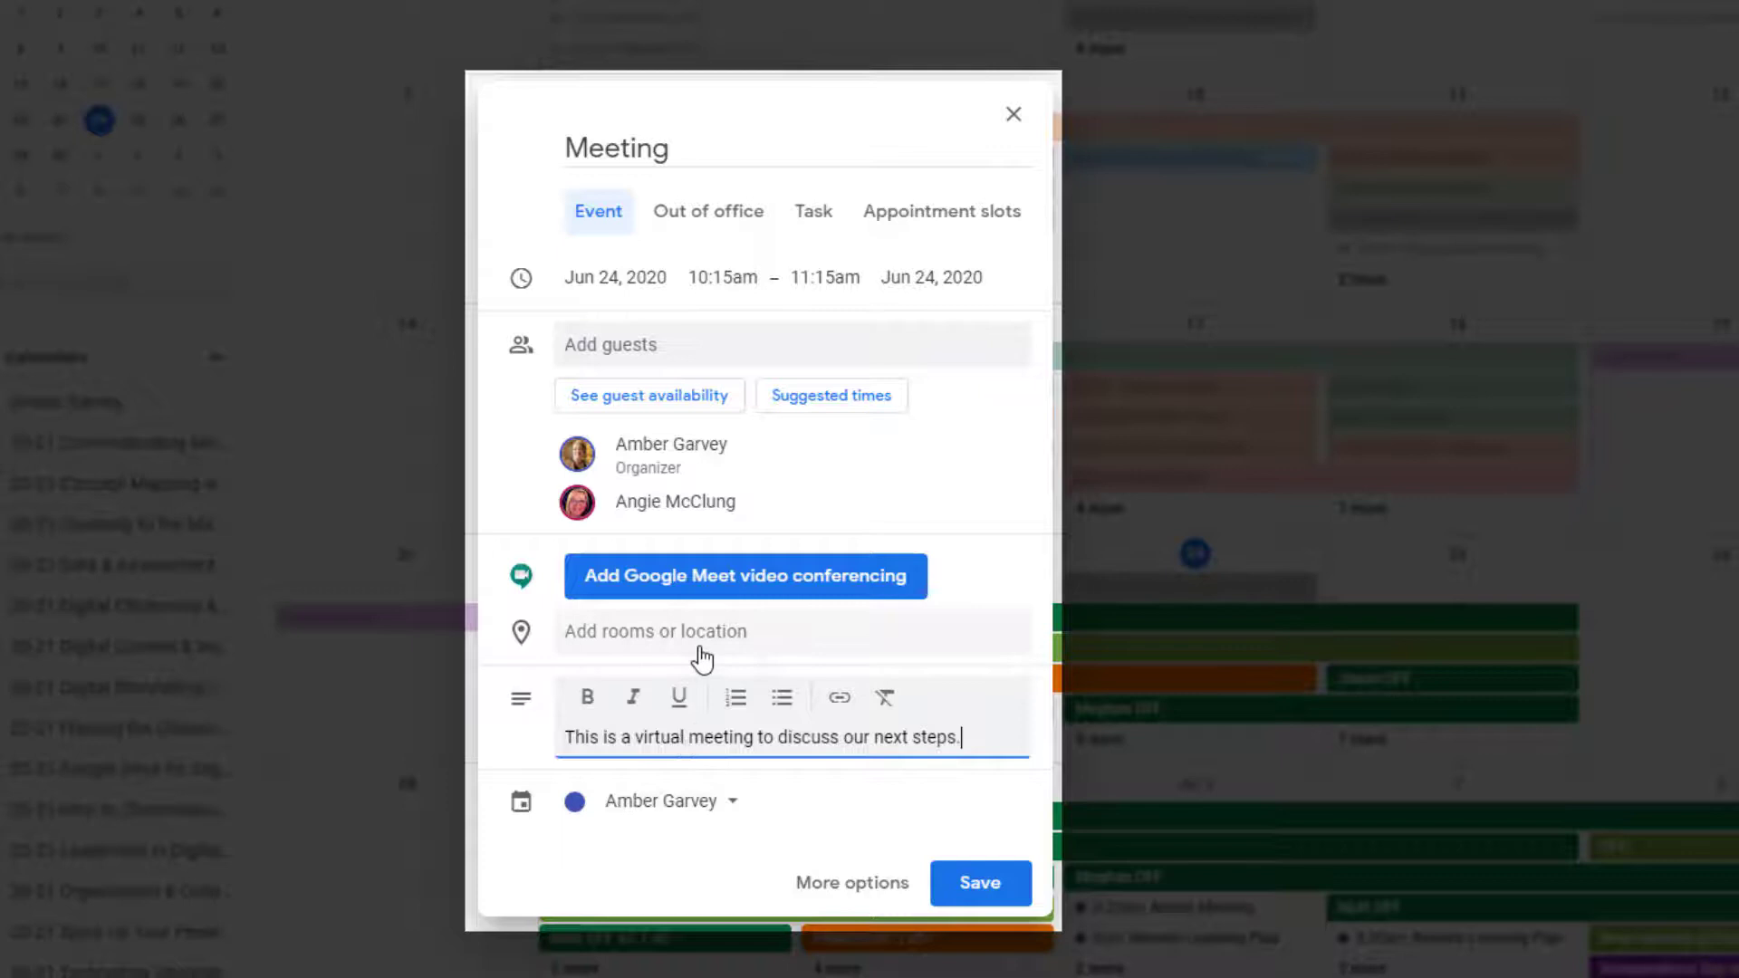
mouse_move(748, 808)
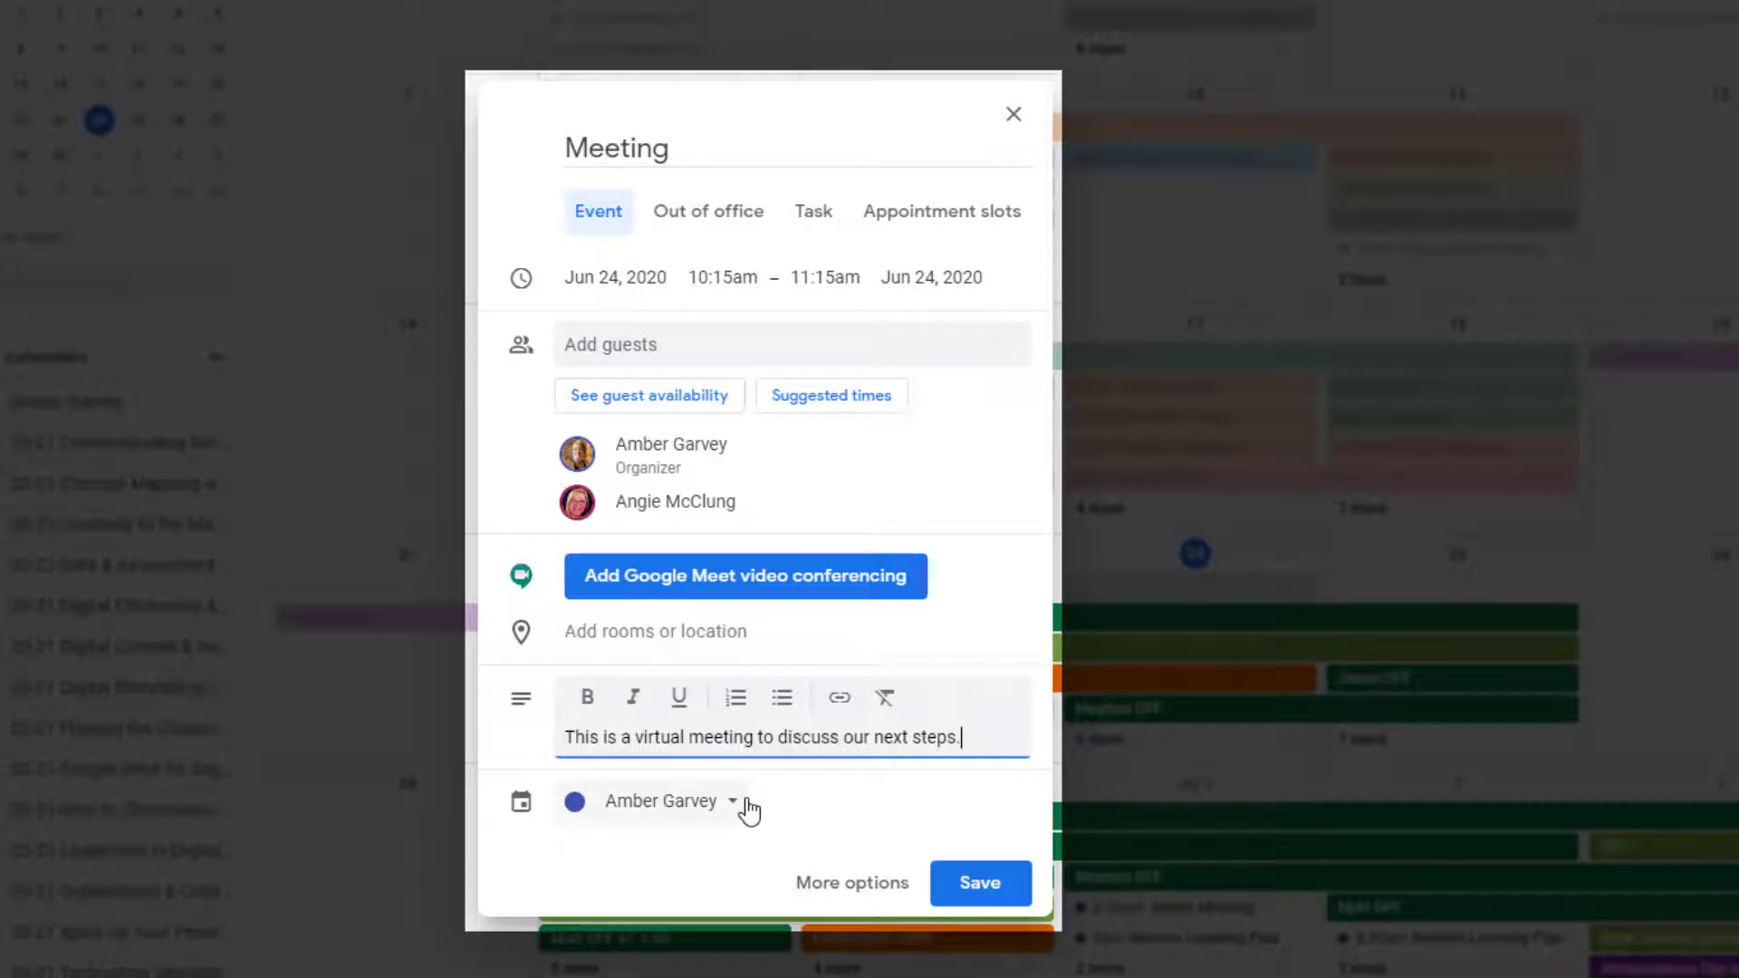
mouse_move(853, 882)
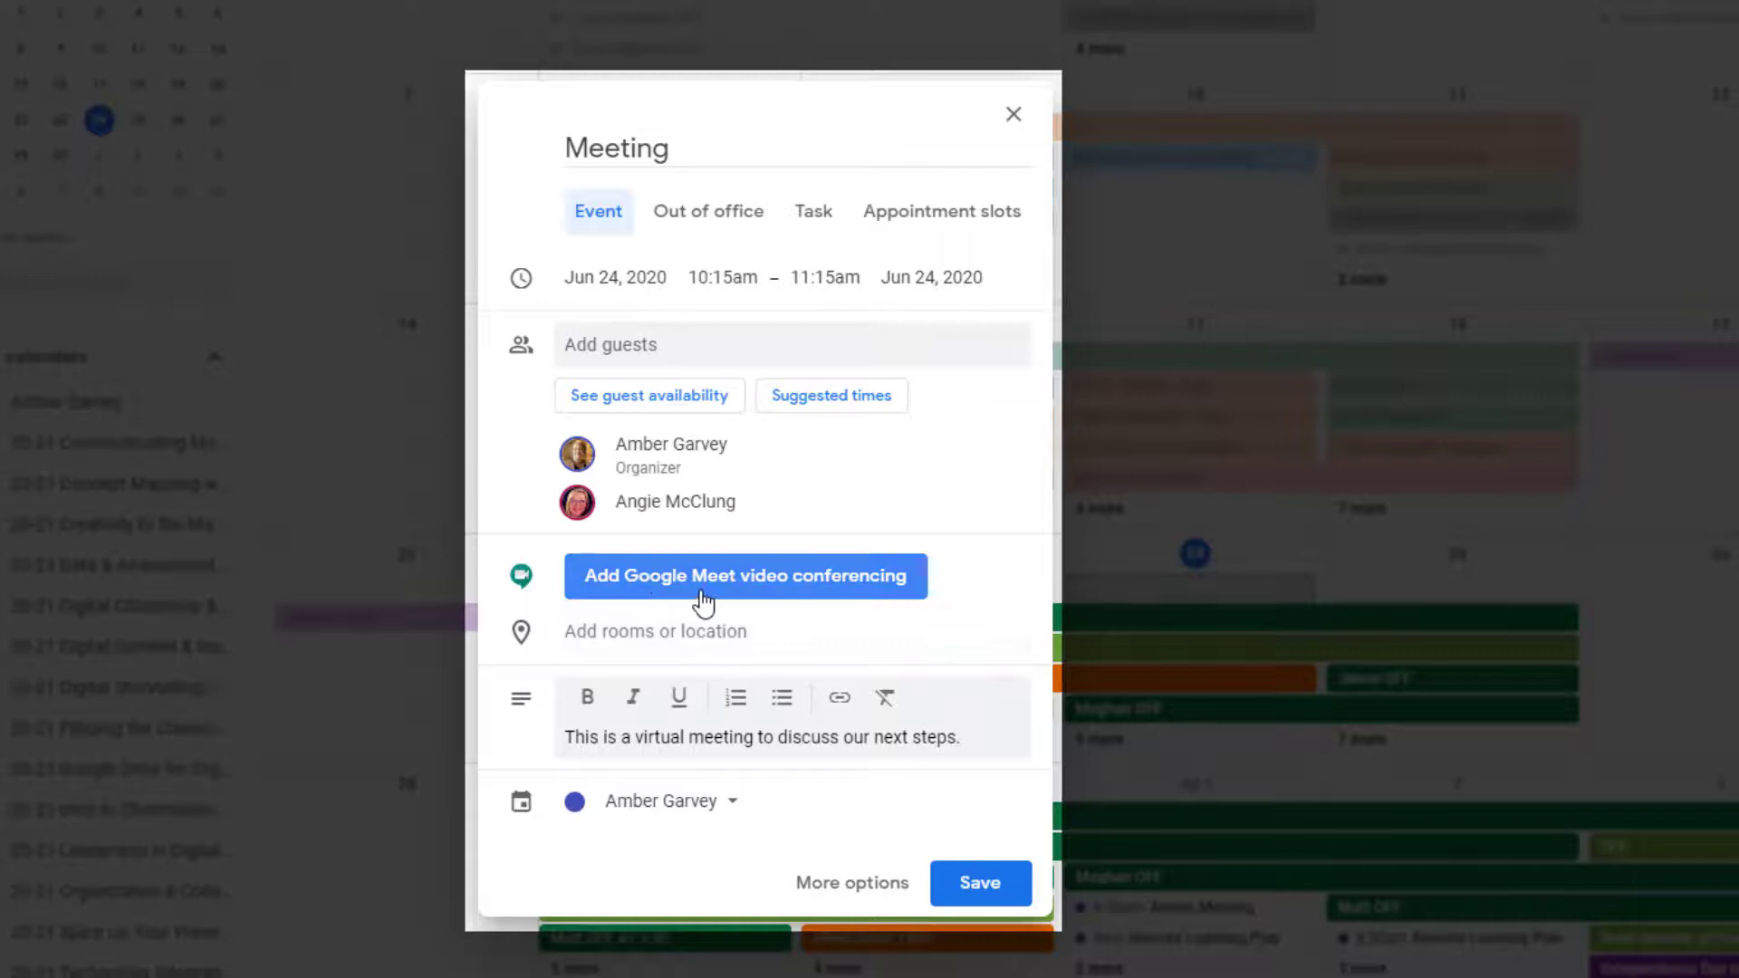
Attach Google Meet video conferencing and expand its meeting ID and dial-in numbers
click(744, 576)
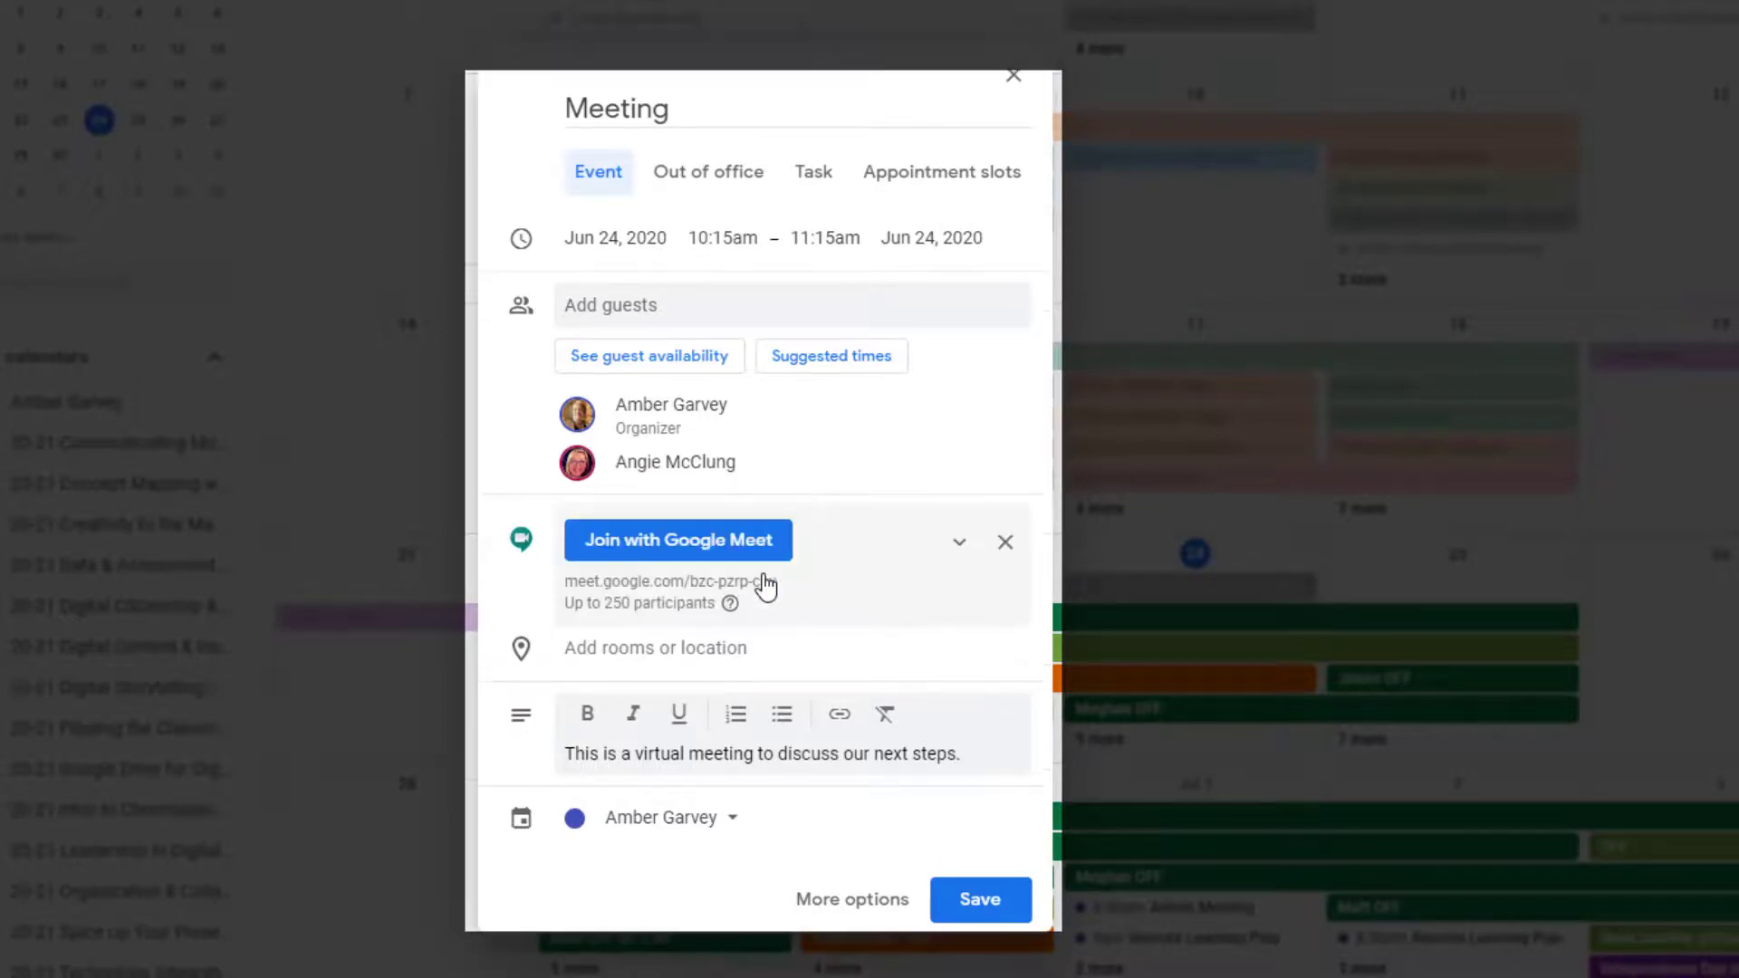
mouse_move(751, 615)
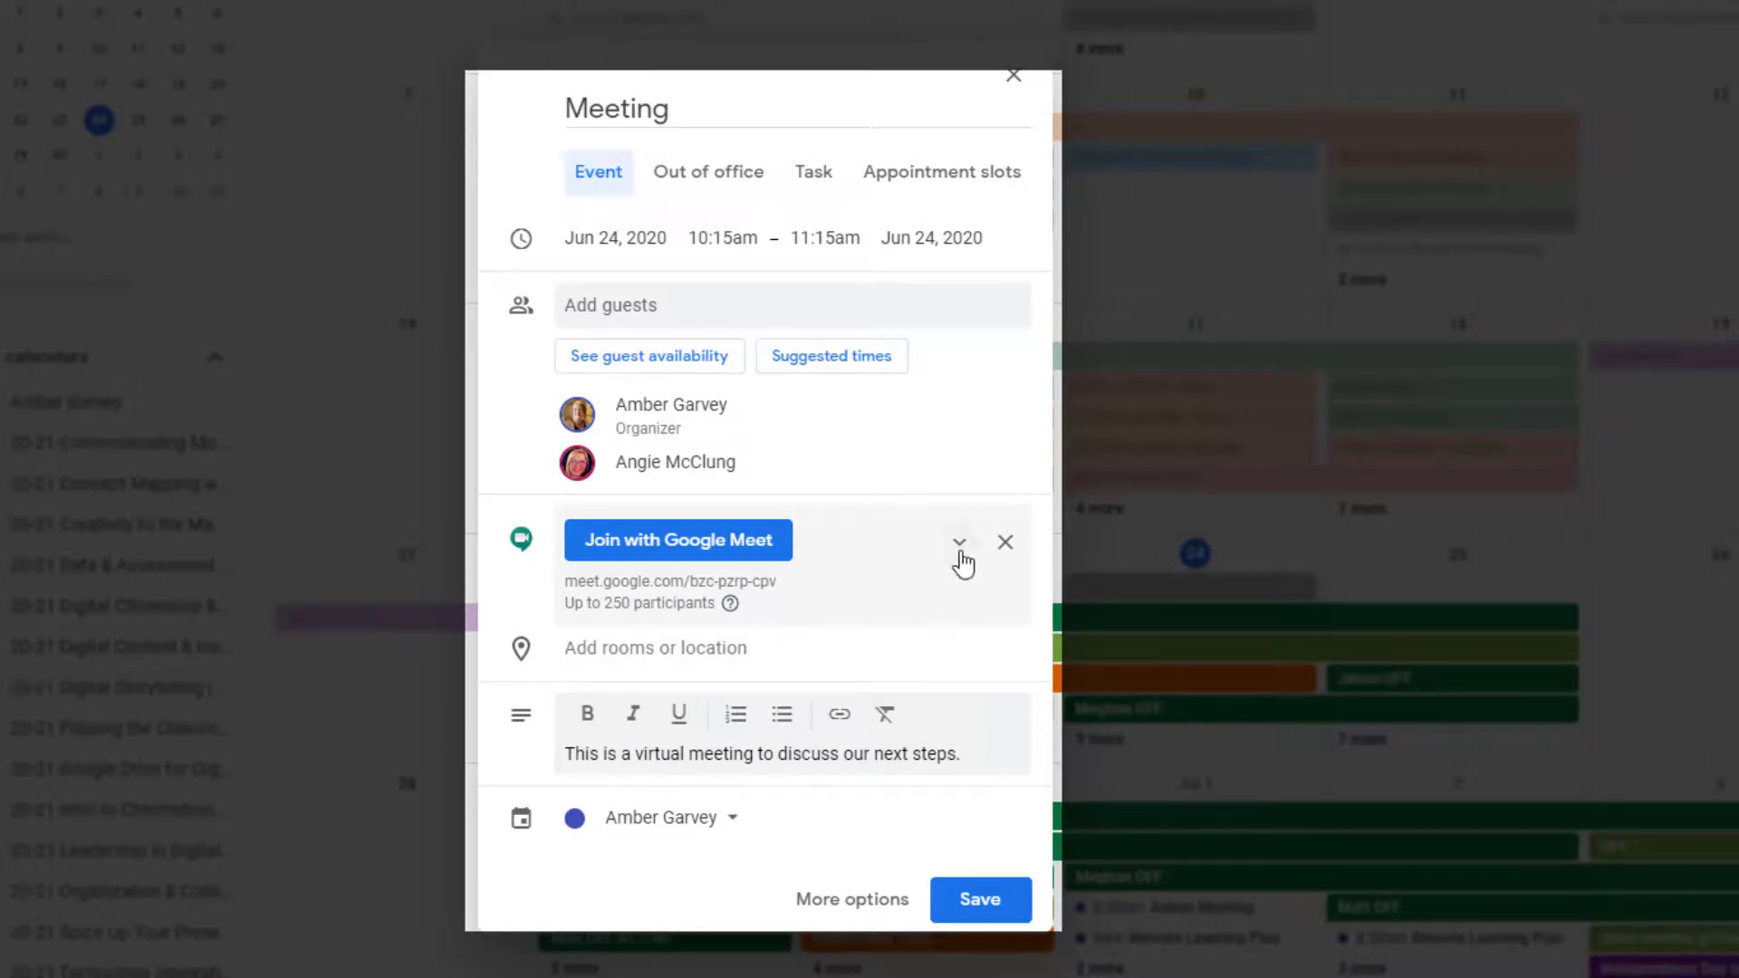
click(958, 541)
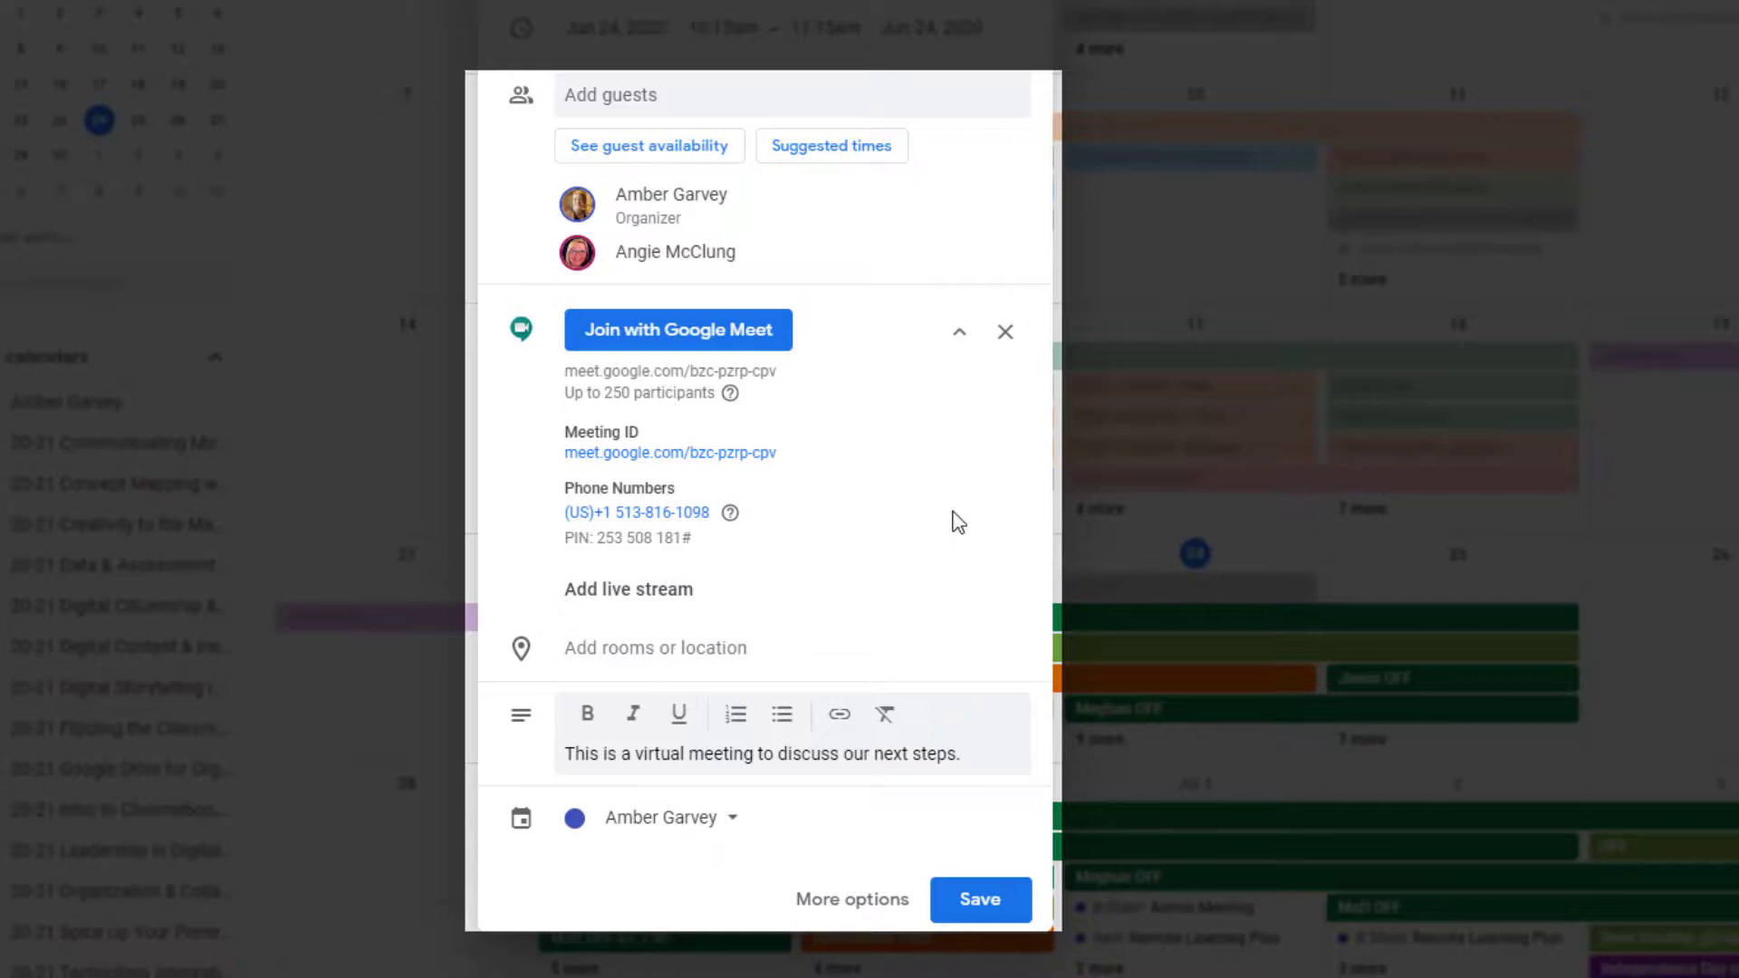
mouse_move(945, 619)
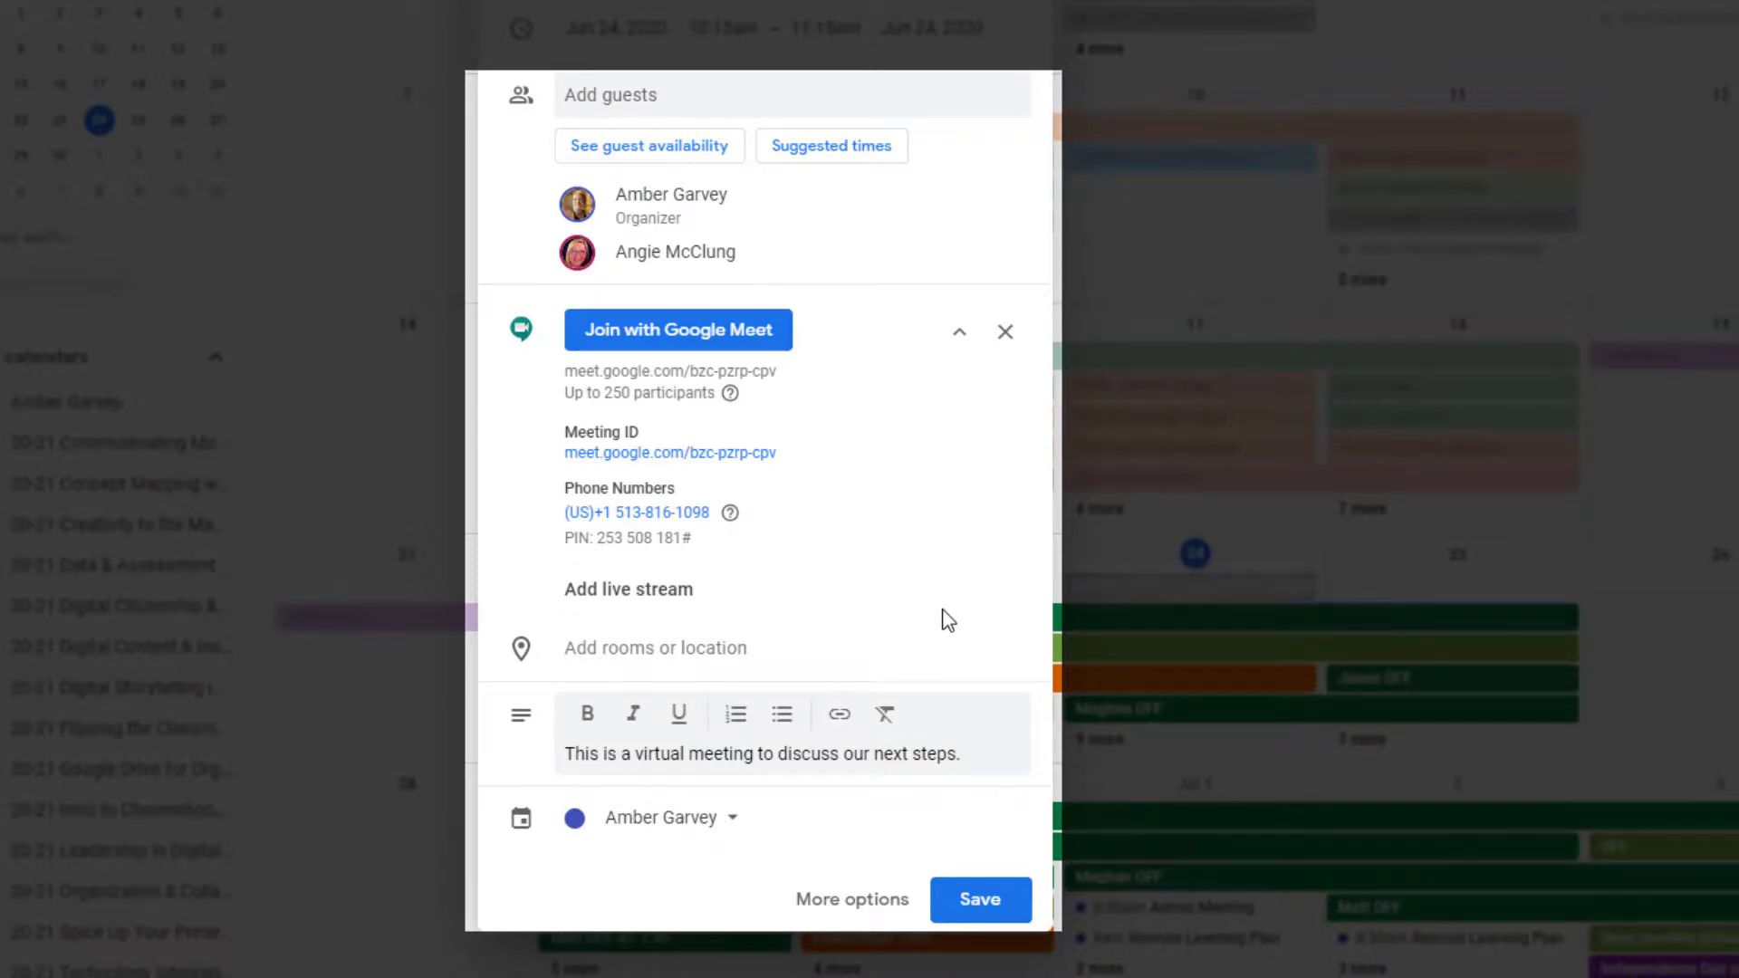
Save the Meeting event to the calendar
click(980, 900)
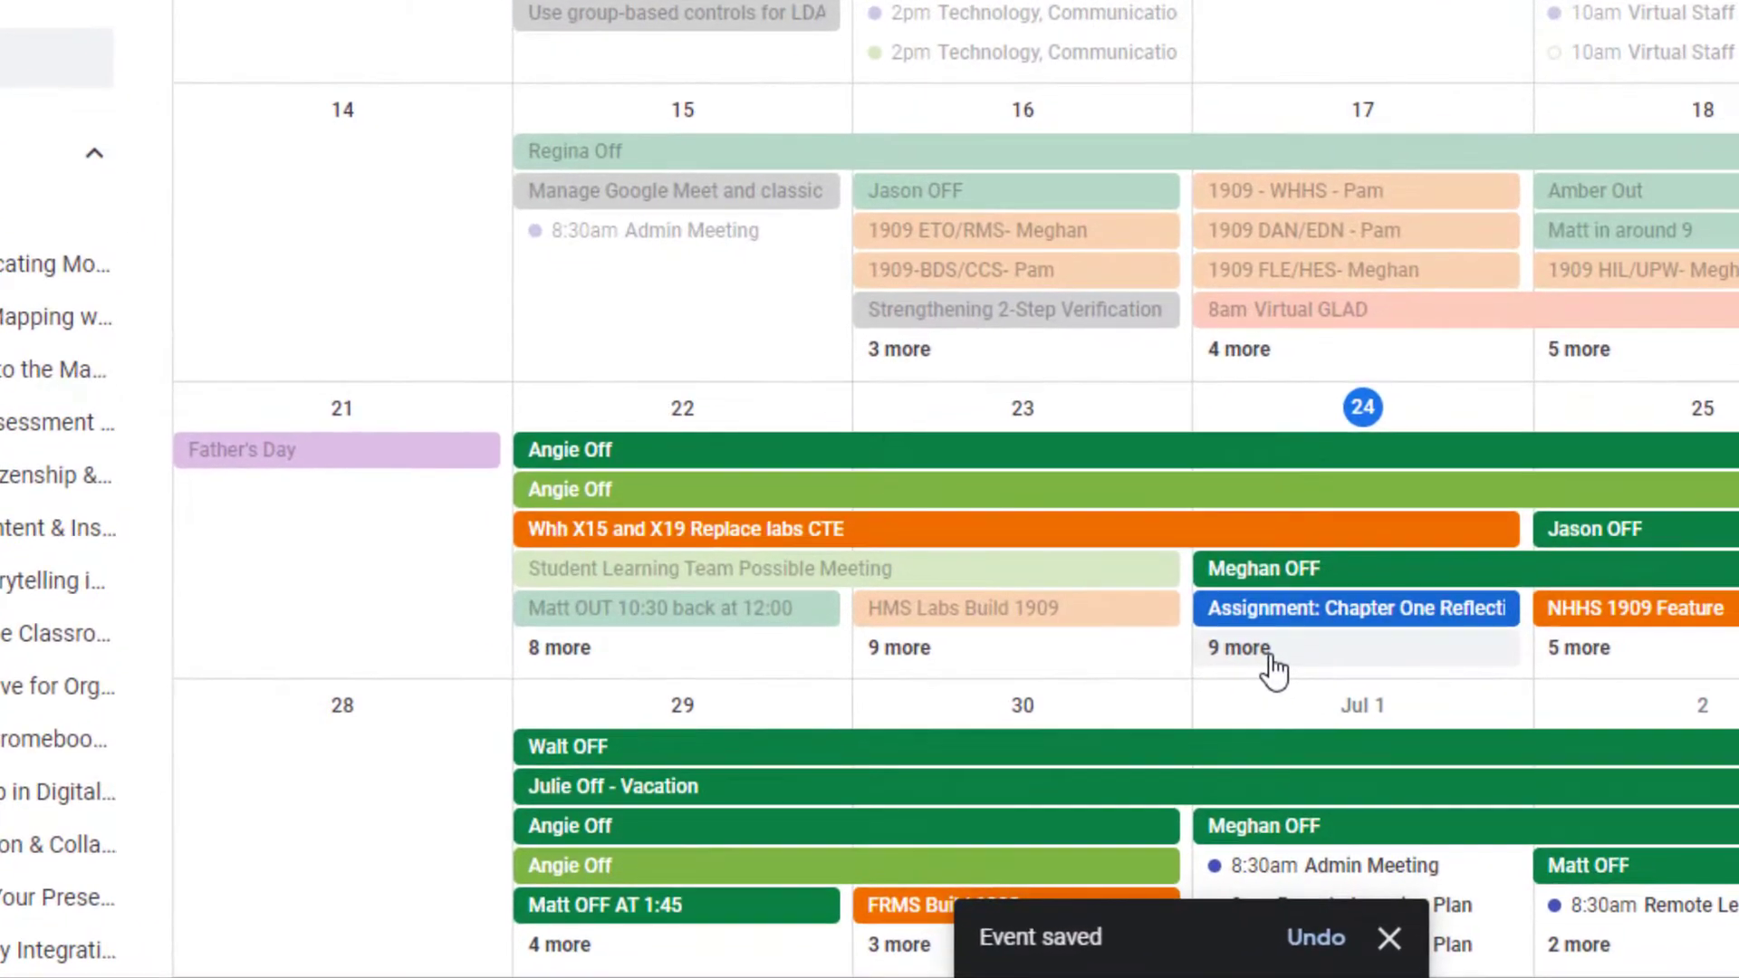
Reveal the remaining events listed on June 24 in the month grid
click(1237, 648)
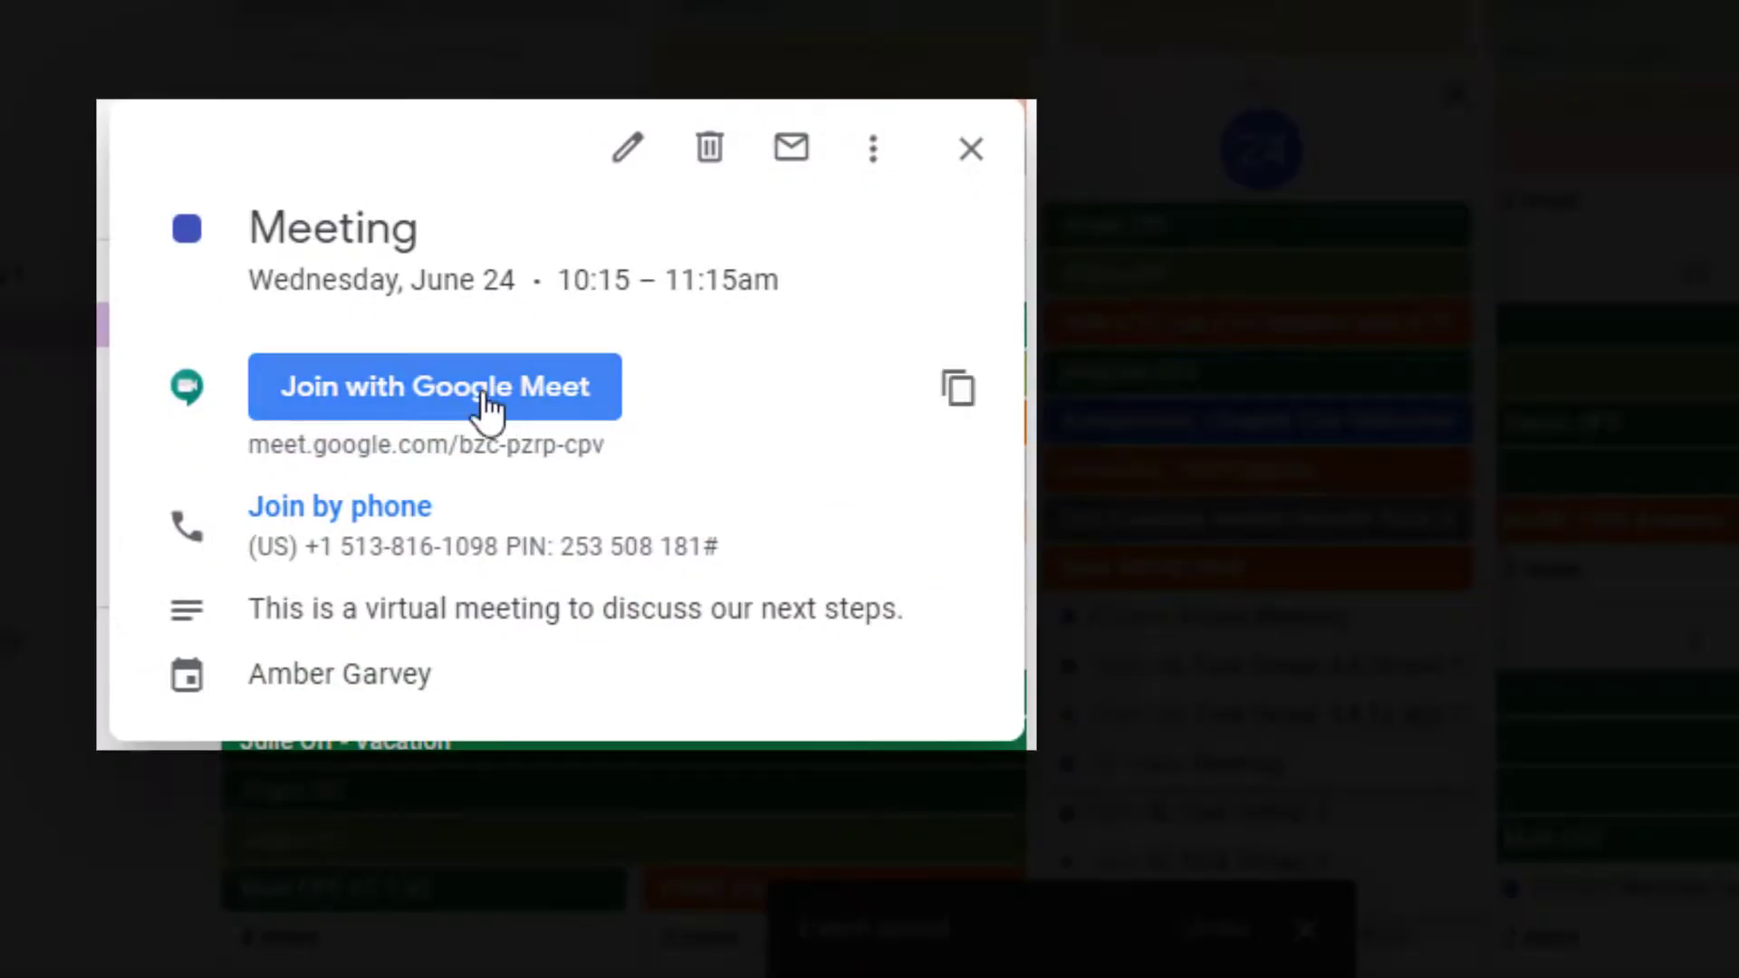
mouse_move(567, 417)
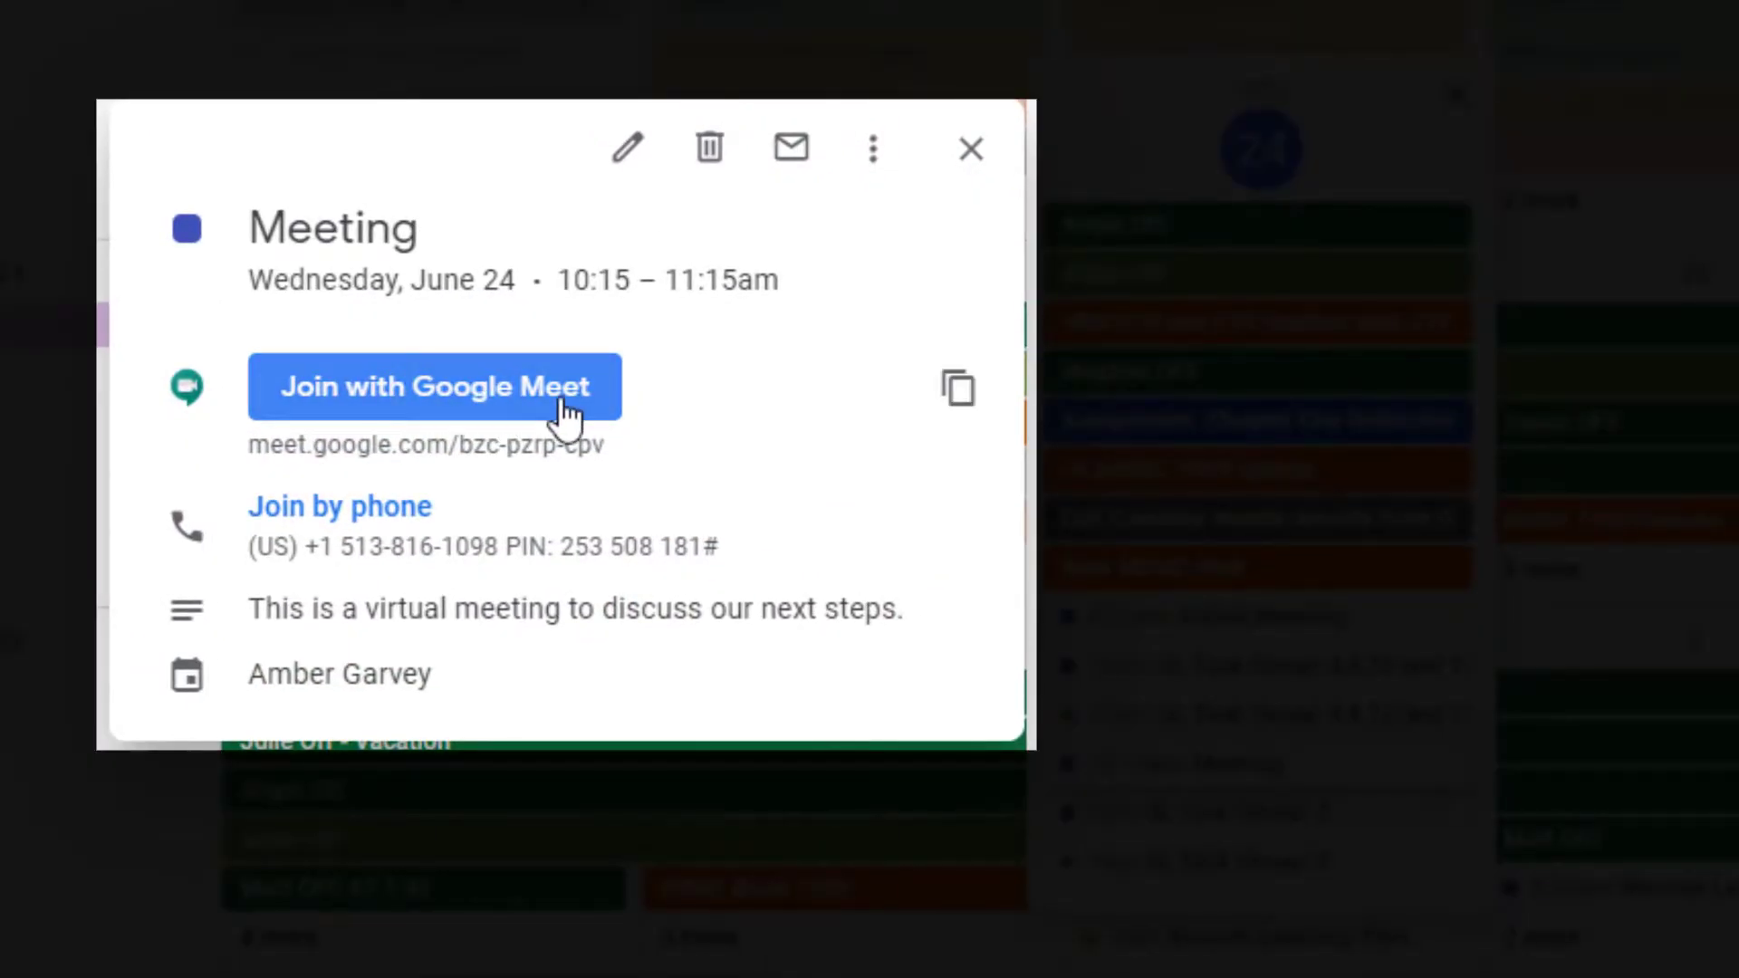